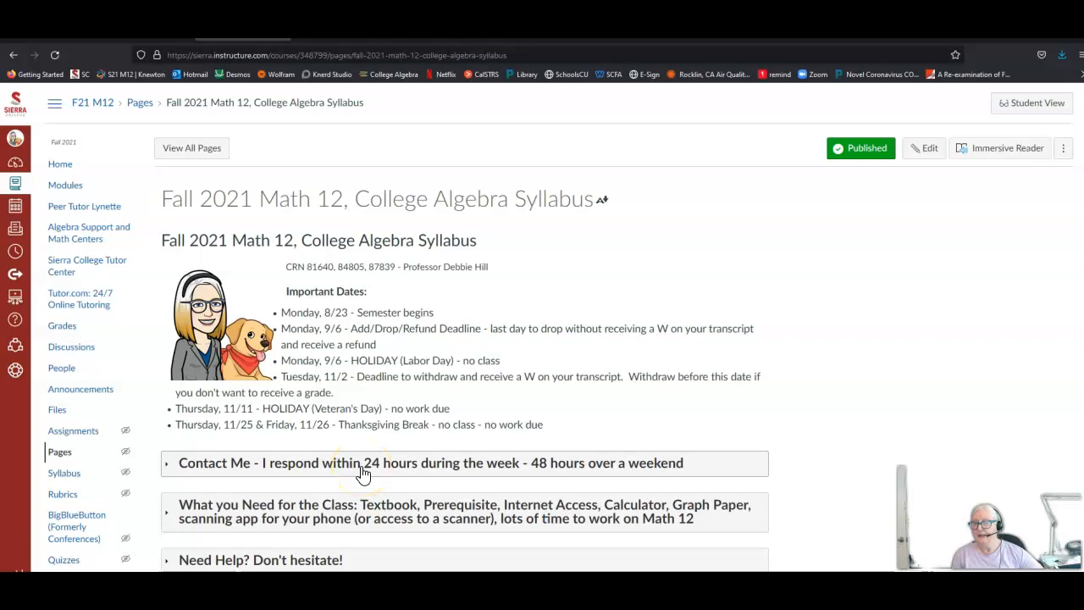
# Expand the Contact Me accordion to show the instructor's contact details.
pyautogui.click(364, 463)
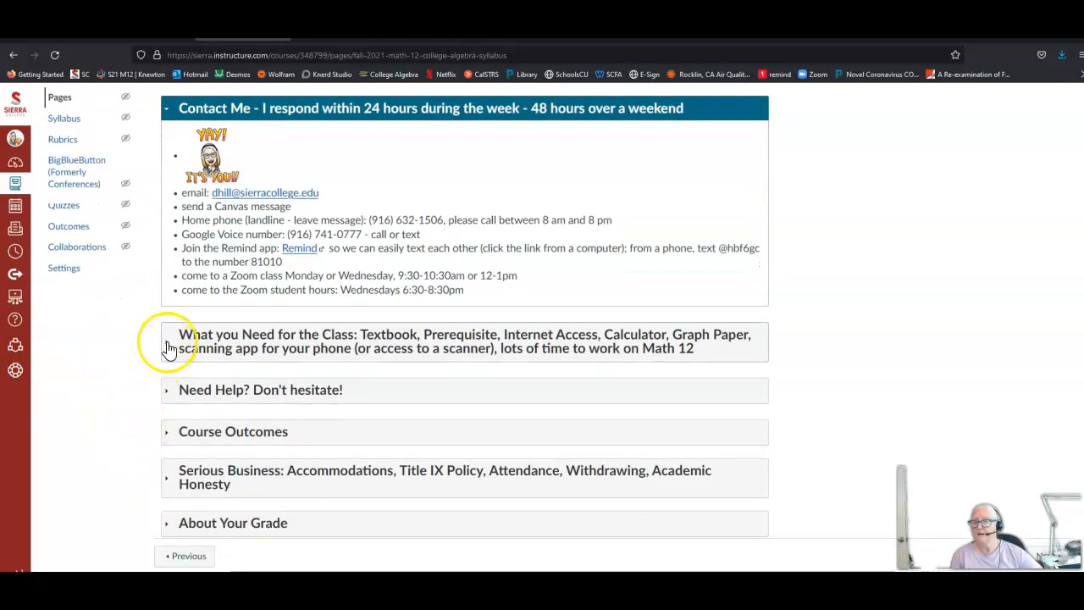
# Expand the What you Need for the Class accordion listing textbook, calculator and graph paper.
pyautogui.click(464, 340)
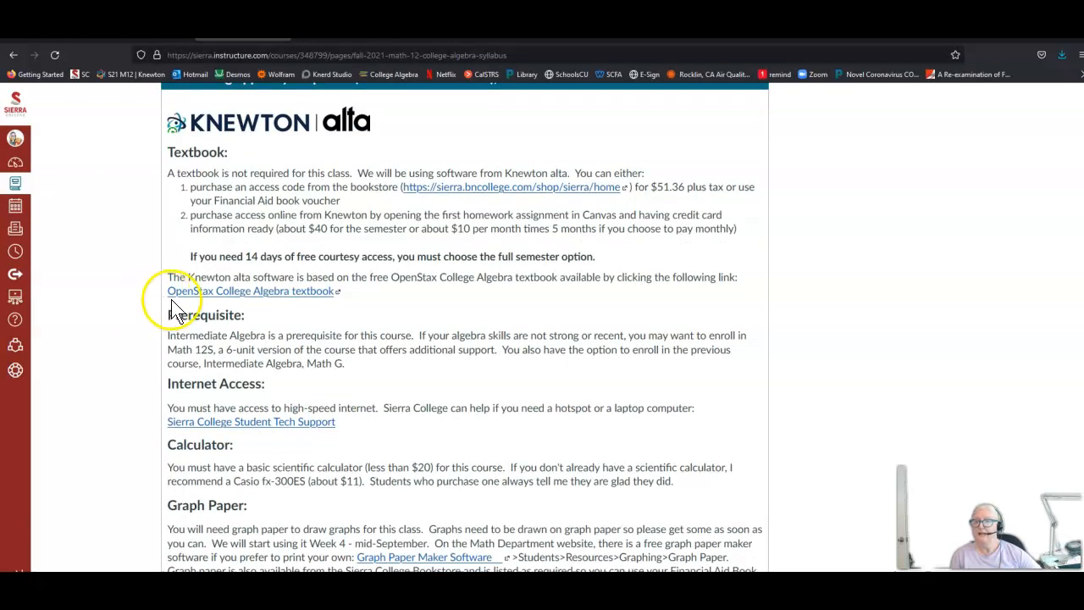
pyautogui.scroll(-3)
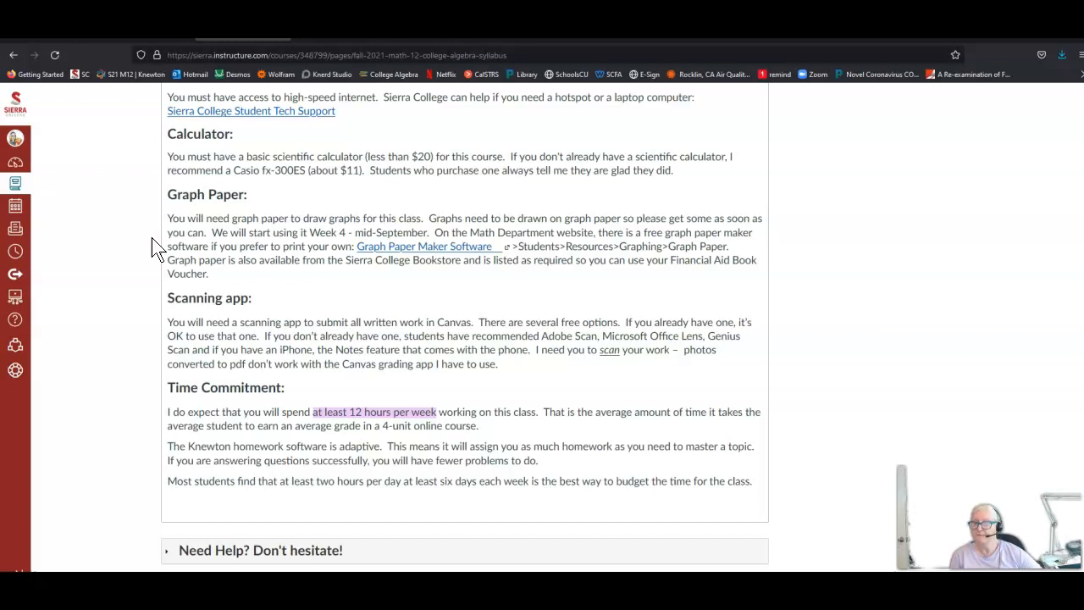
pyautogui.scroll(-3)
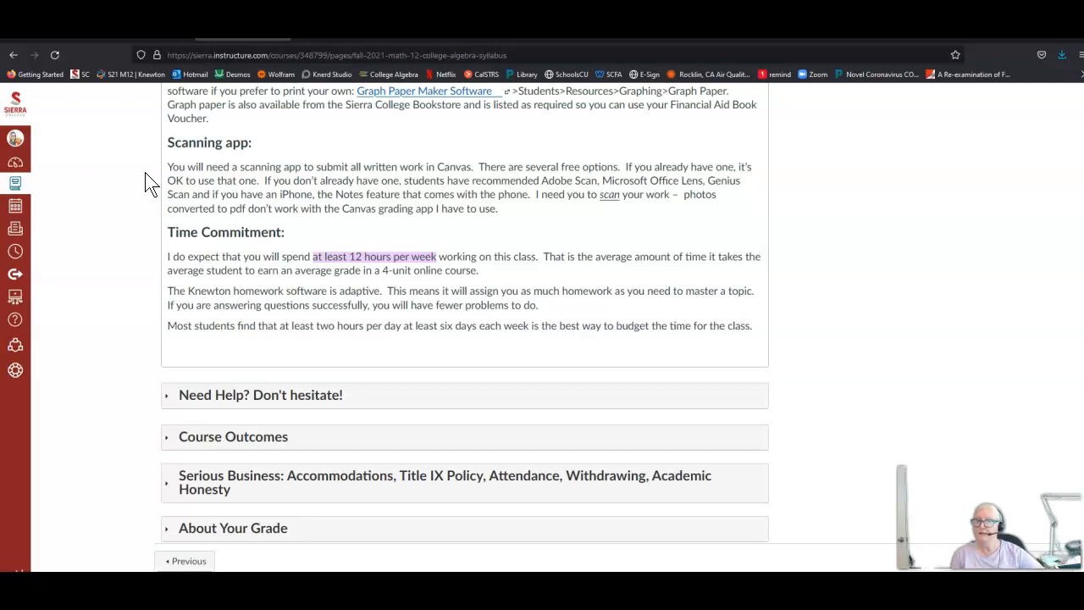
pyautogui.scroll(-3)
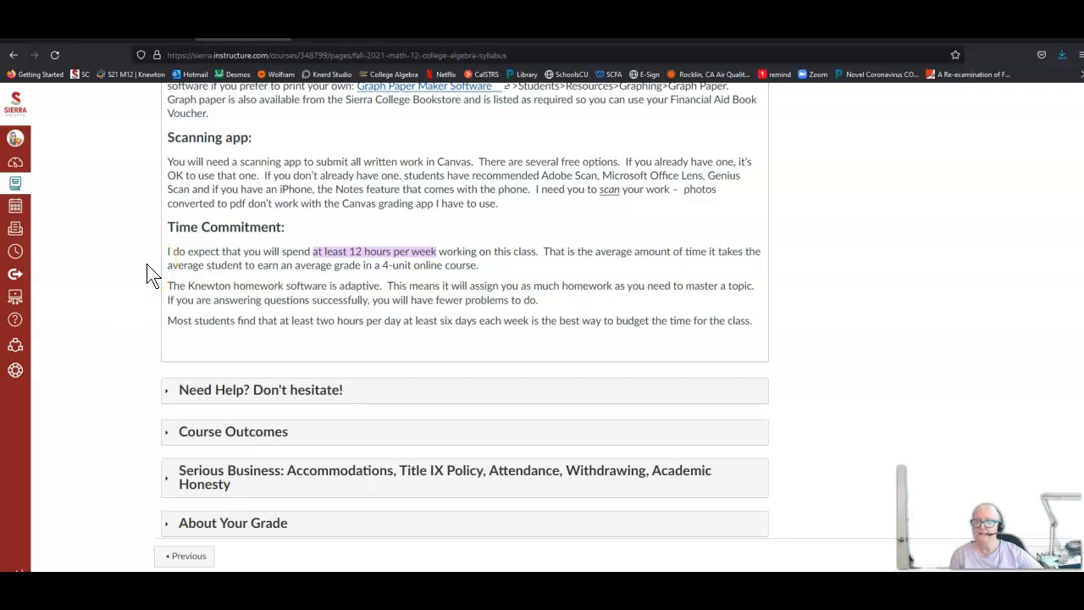
pyautogui.moveTo(153, 300)
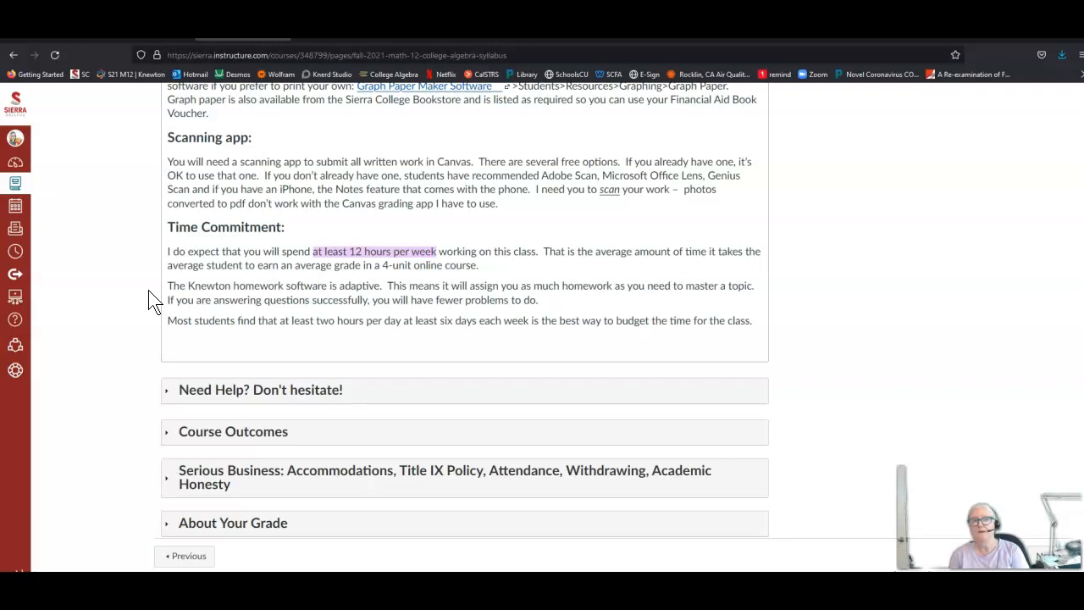
pyautogui.click(261, 389)
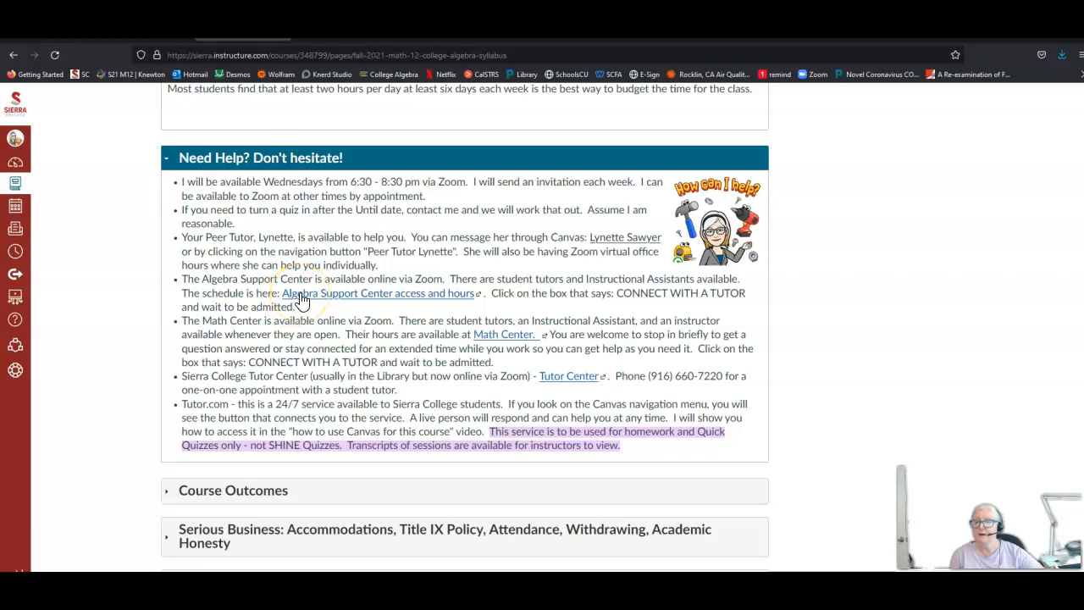
# Follow the Math Center link in Need Help to the Tutoring Online schedule page.
pyautogui.click(505, 334)
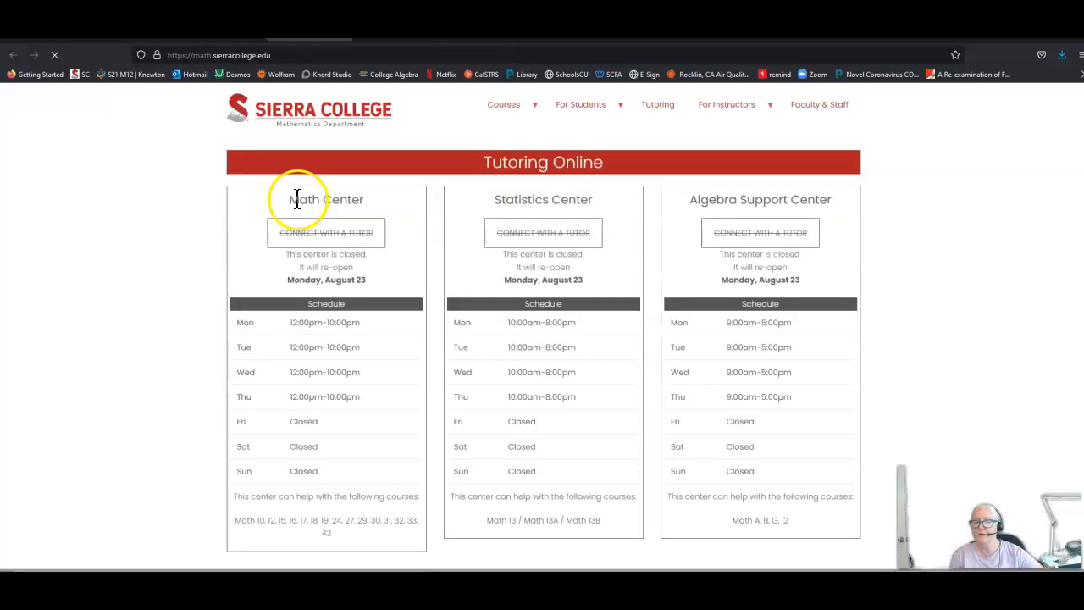
pyautogui.moveTo(810, 246)
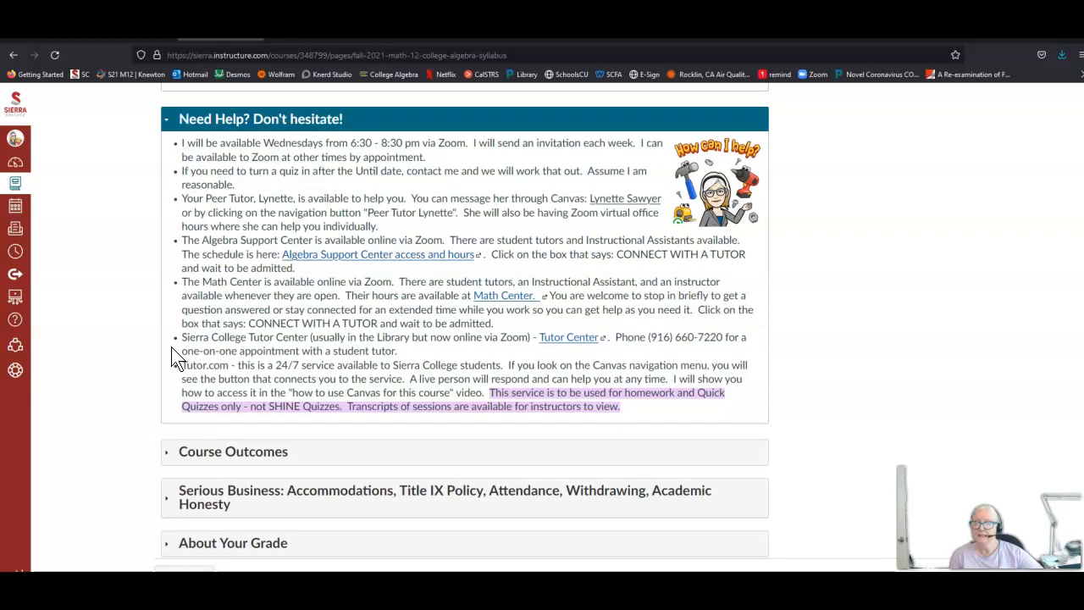
pyautogui.moveTo(106, 326)
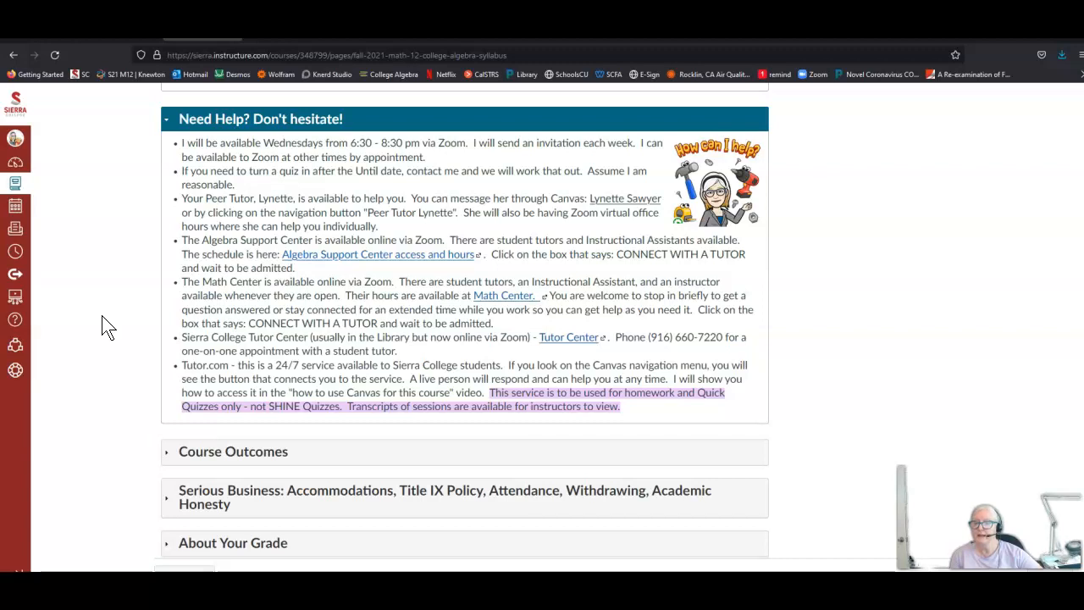
# Scroll the syllabus down from Need Help toward the Course Outcomes section.
pyautogui.scroll(-3)
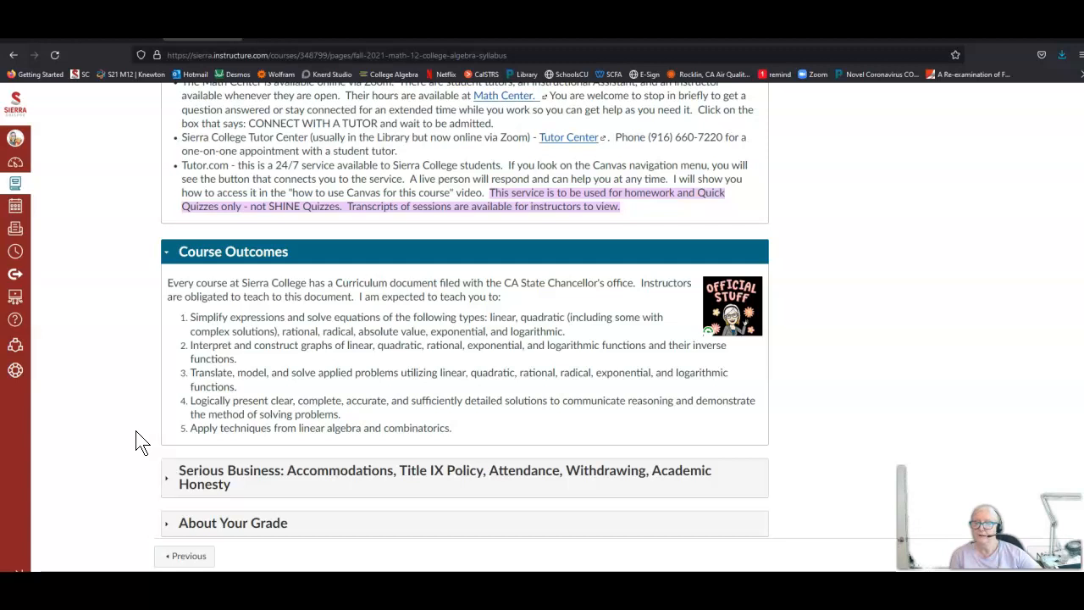
# Scroll past Course Outcomes down to the Serious Business policies section.
pyautogui.scroll(-3)
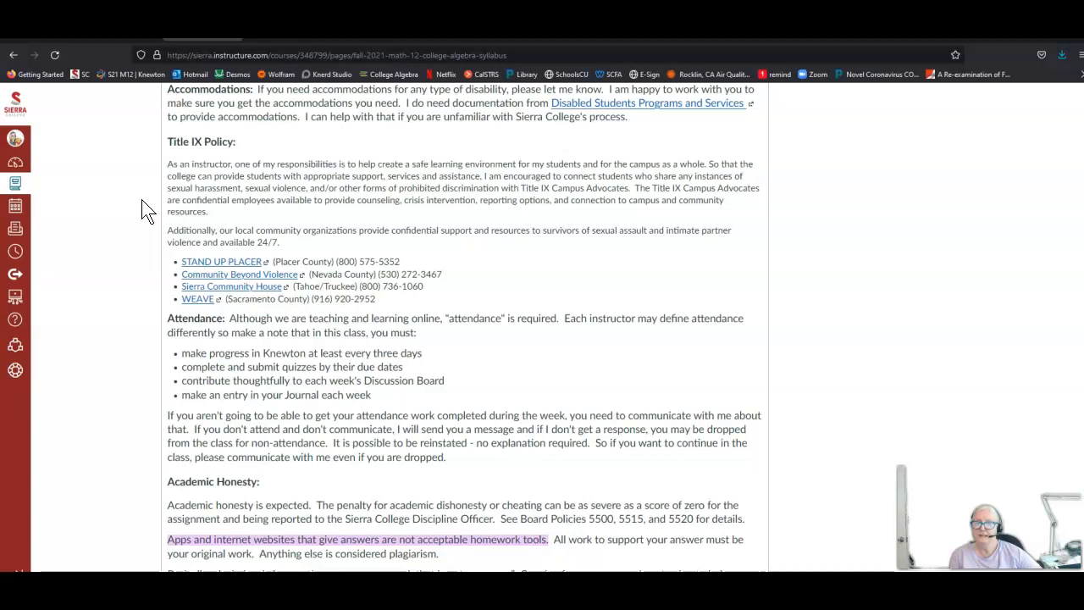
pyautogui.moveTo(139, 307)
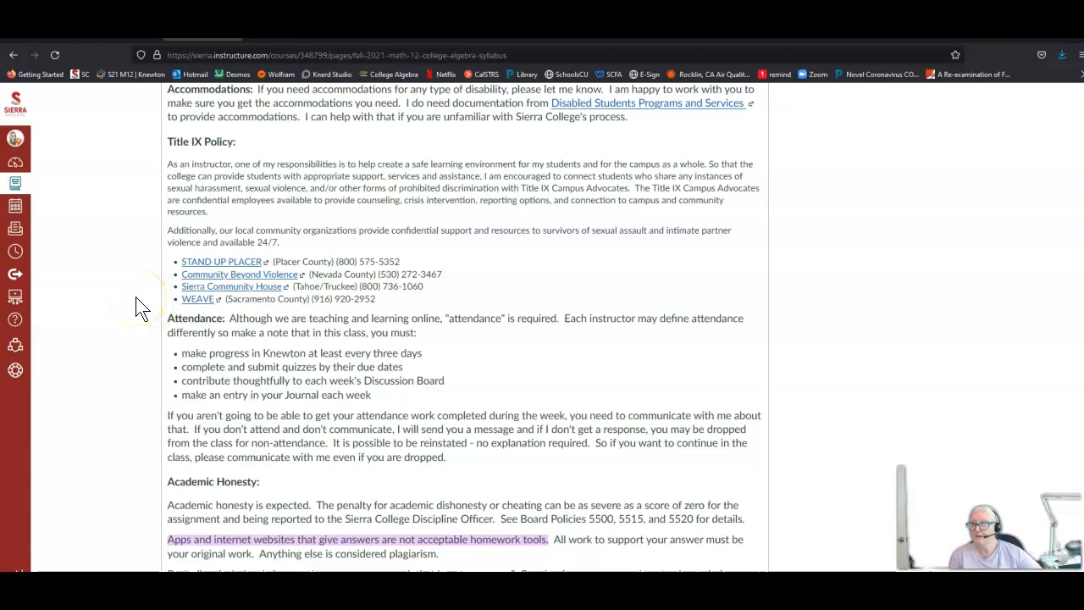
pyautogui.scroll(-3)
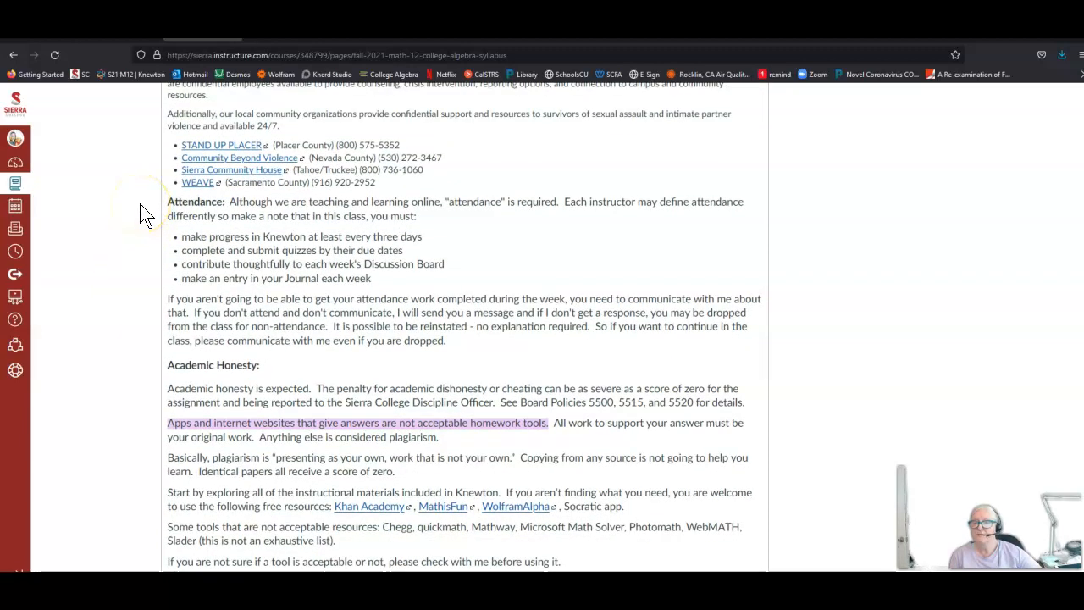
pyautogui.moveTo(139, 263)
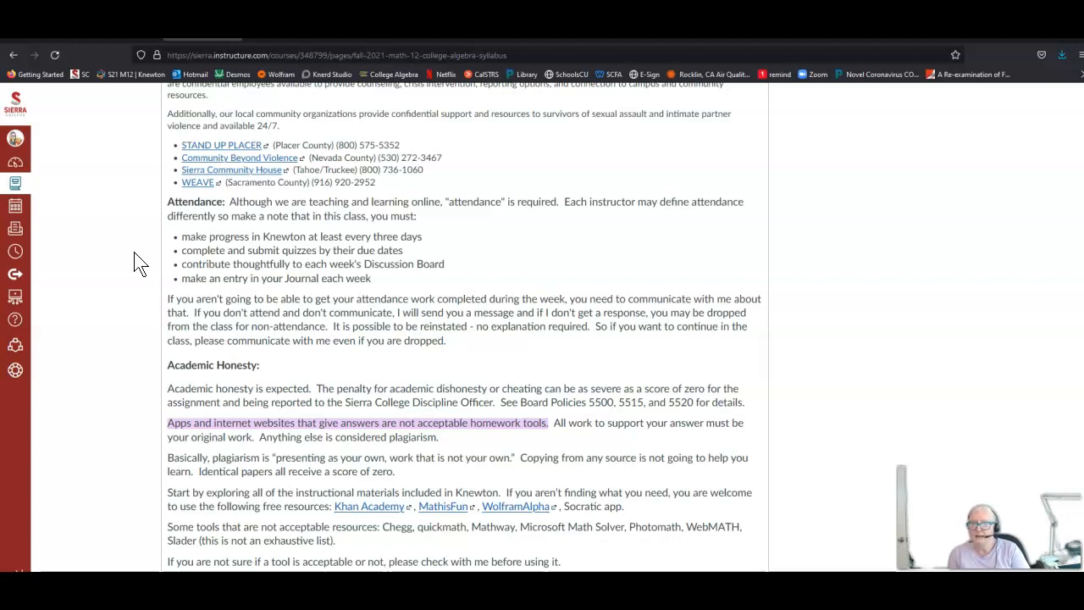
pyautogui.scroll(-3)
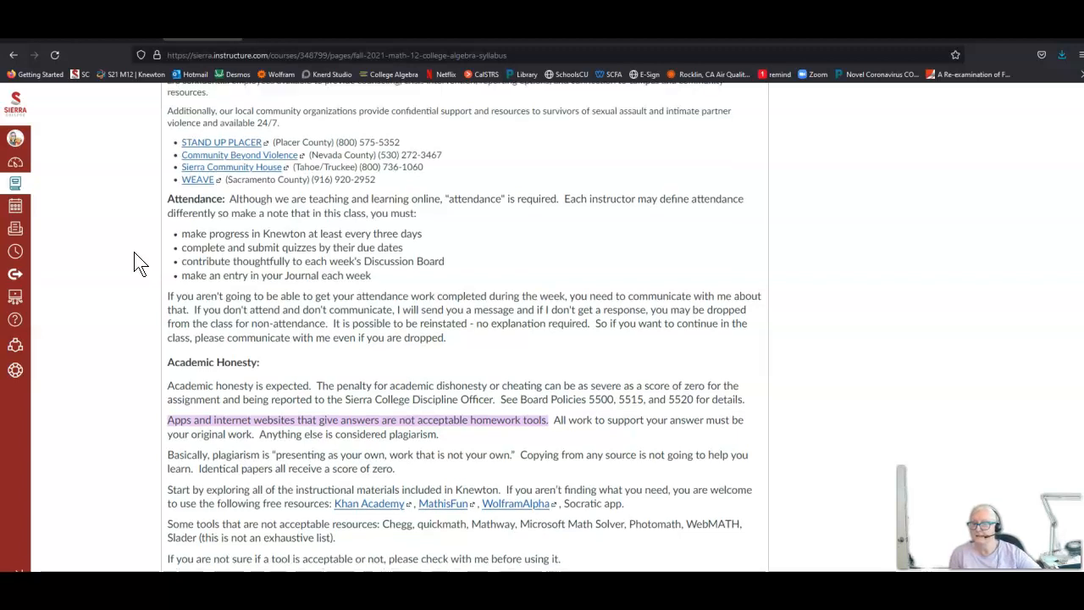
pyautogui.scroll(-3)
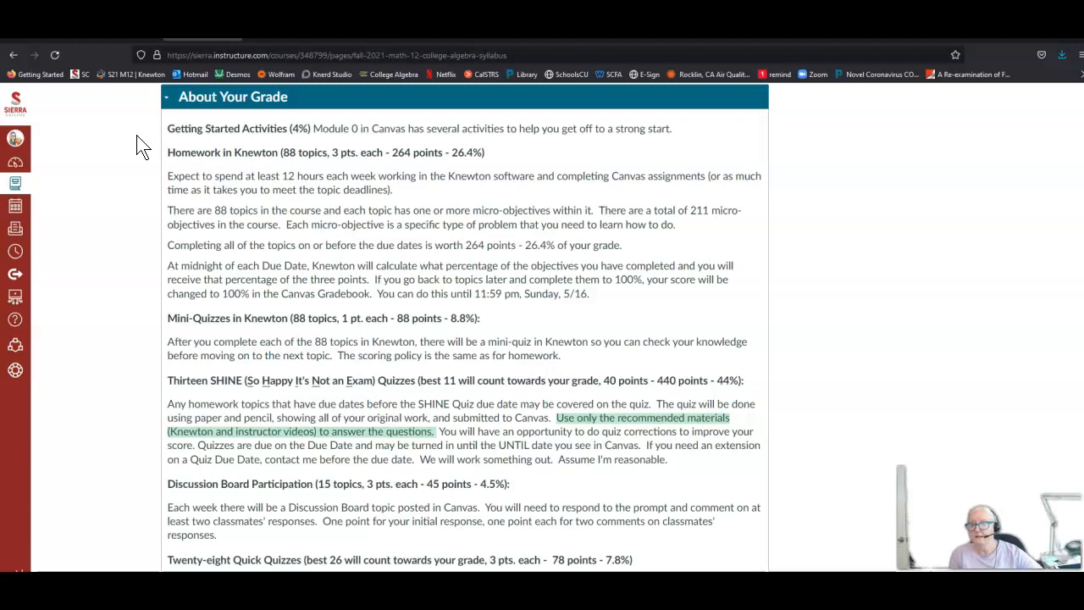
# Scroll down through Quick Quizzes, Journals, Letter Grades and Extra Credit to the grade table.
pyautogui.scroll(-3)
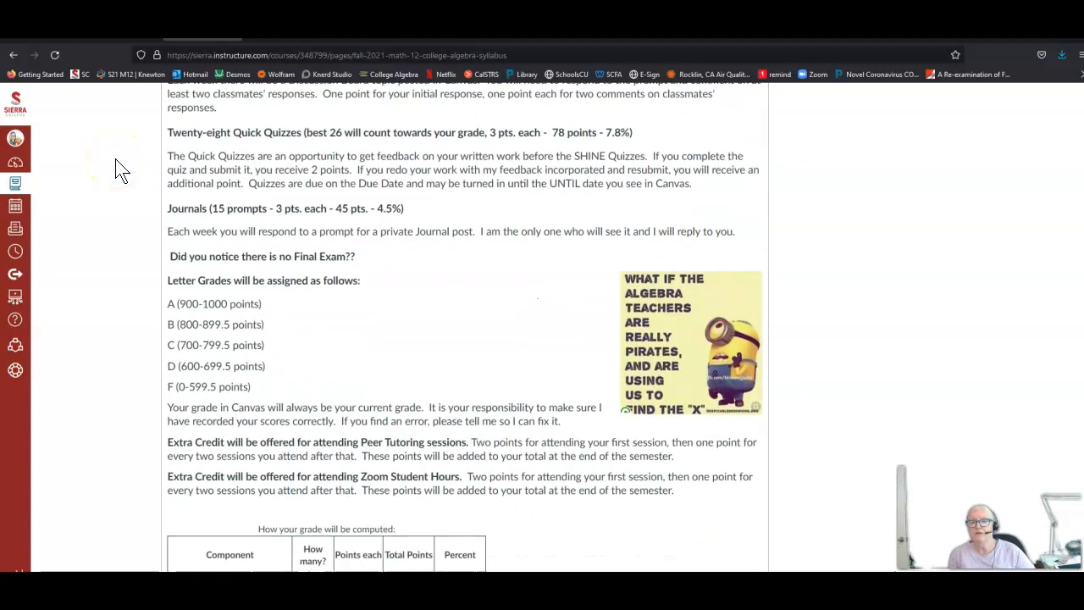